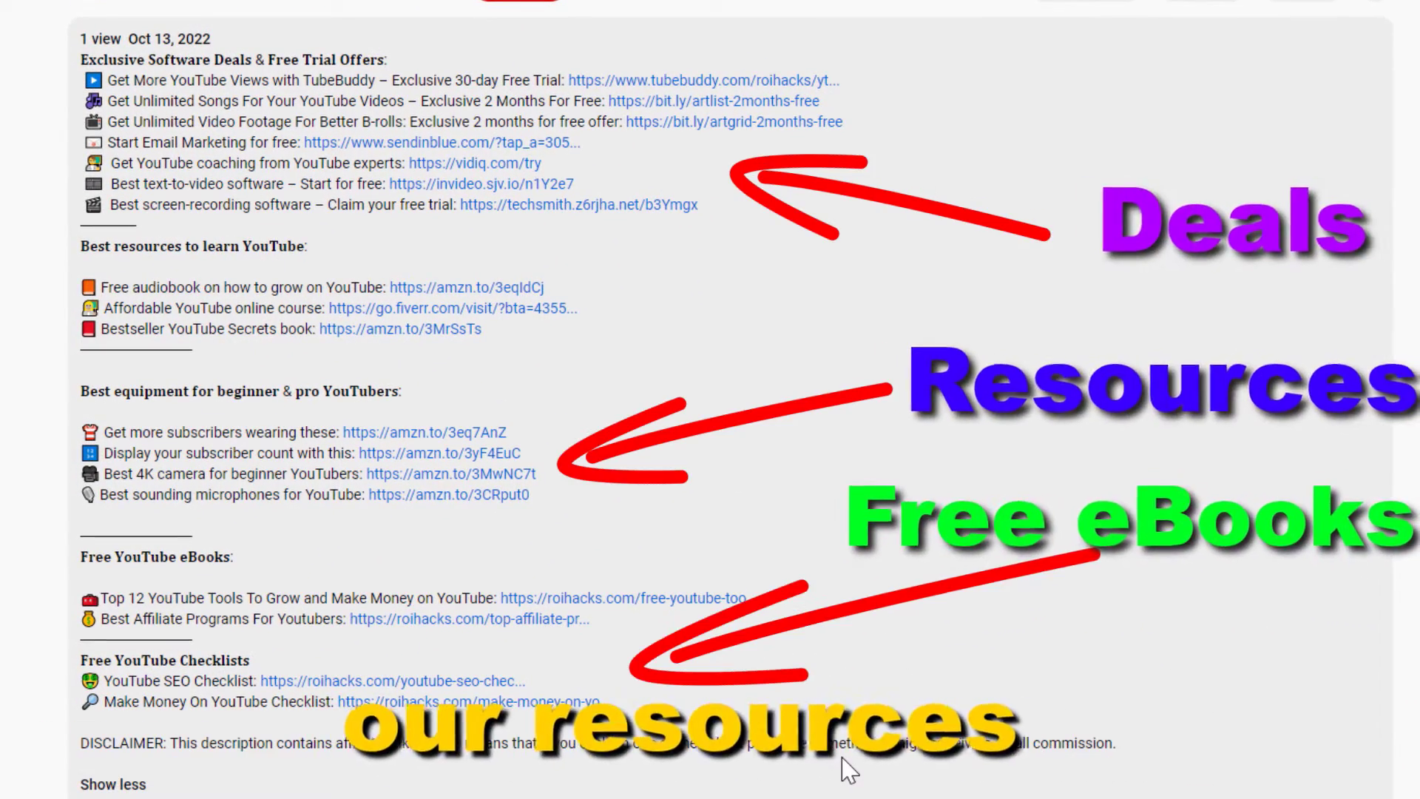
# Leave the video description and bring up Google results for "youtube audio library"
pyautogui.click(636, 597)
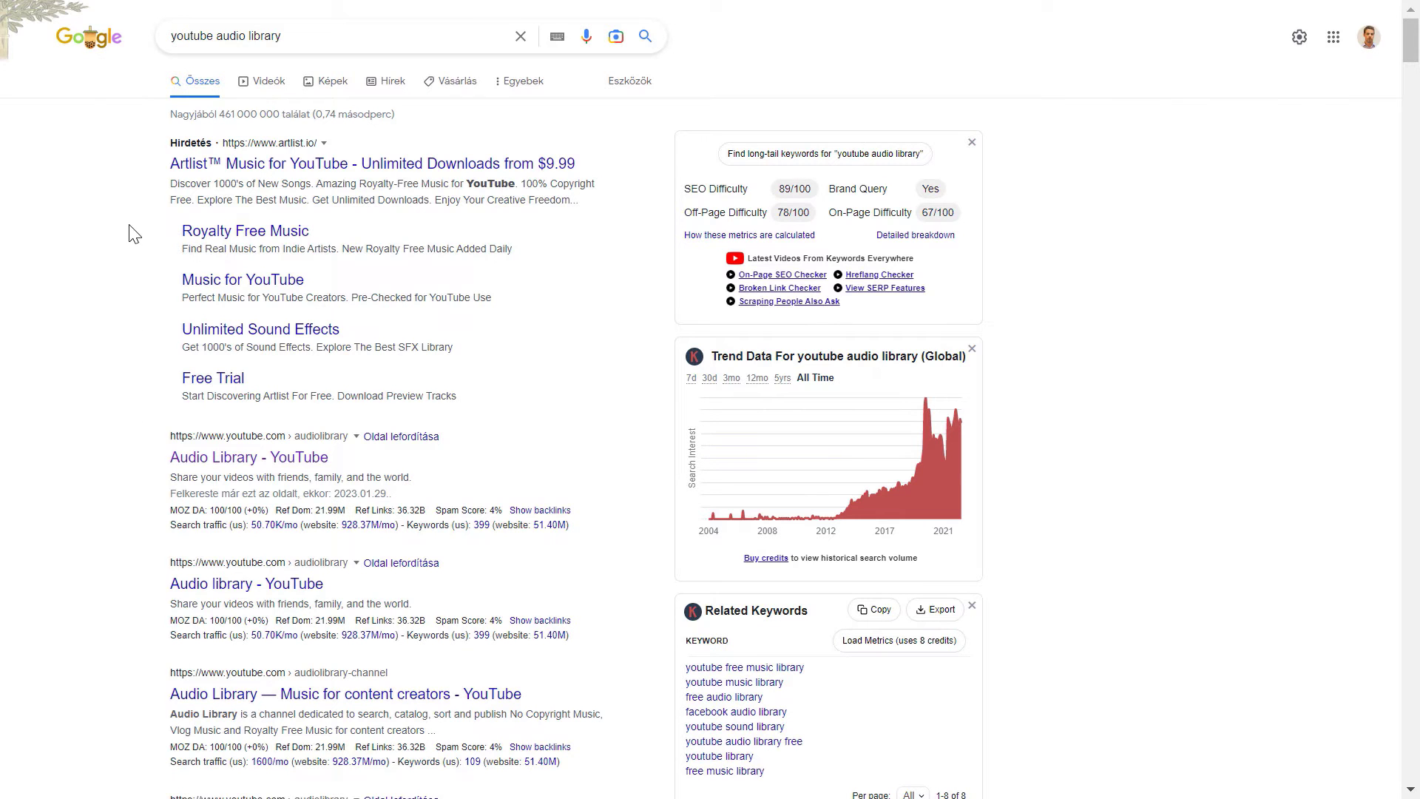
pyautogui.moveTo(101, 236)
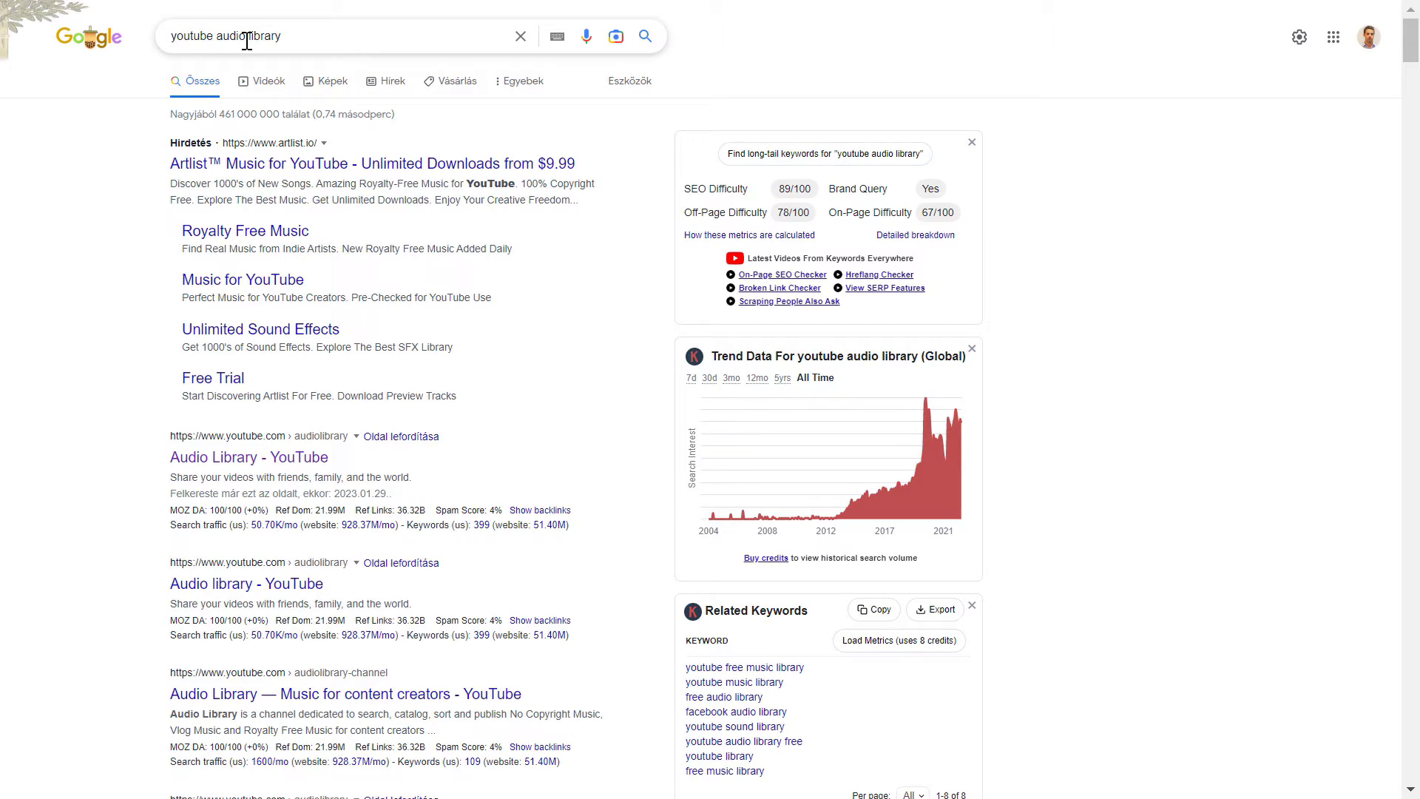
pyautogui.moveTo(191, 62)
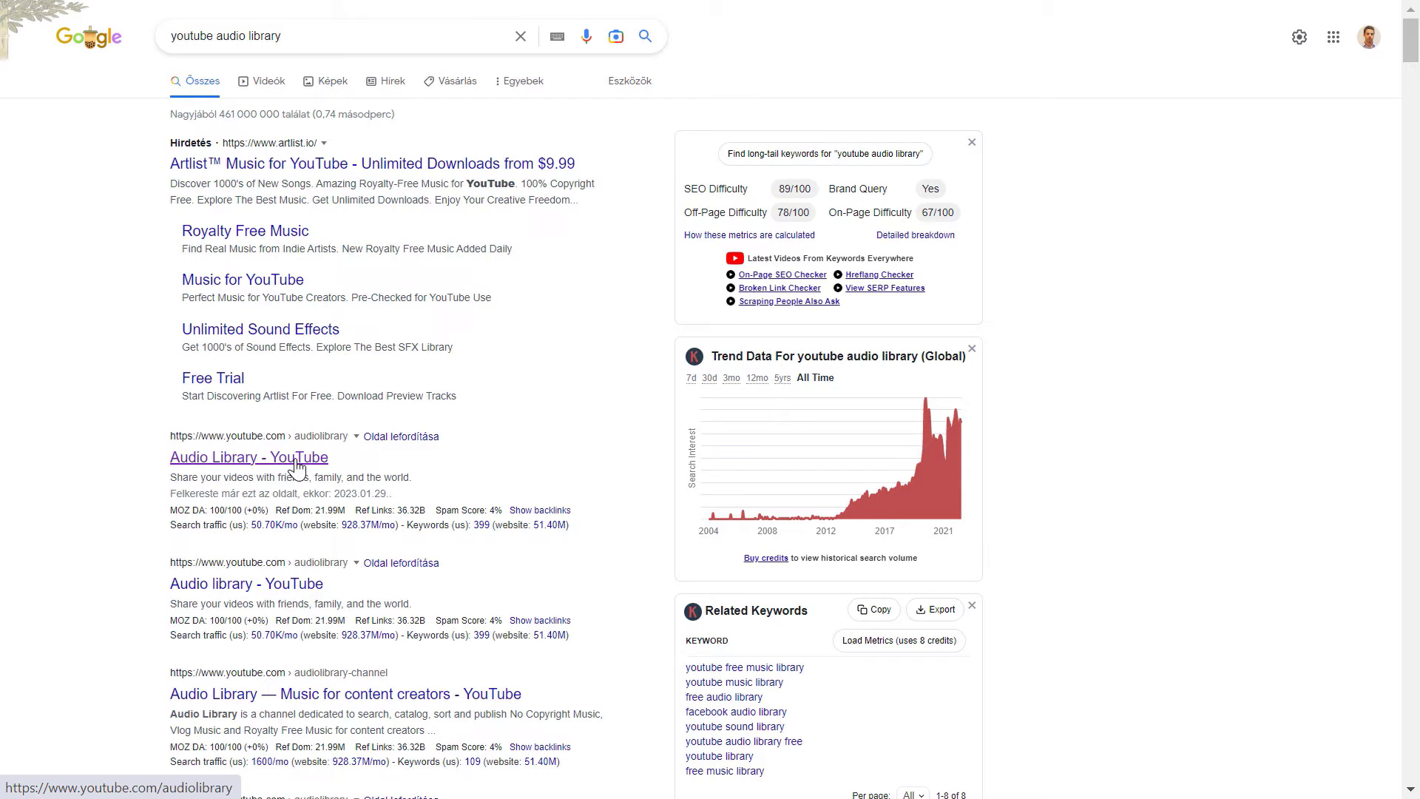
pyautogui.moveTo(275, 494)
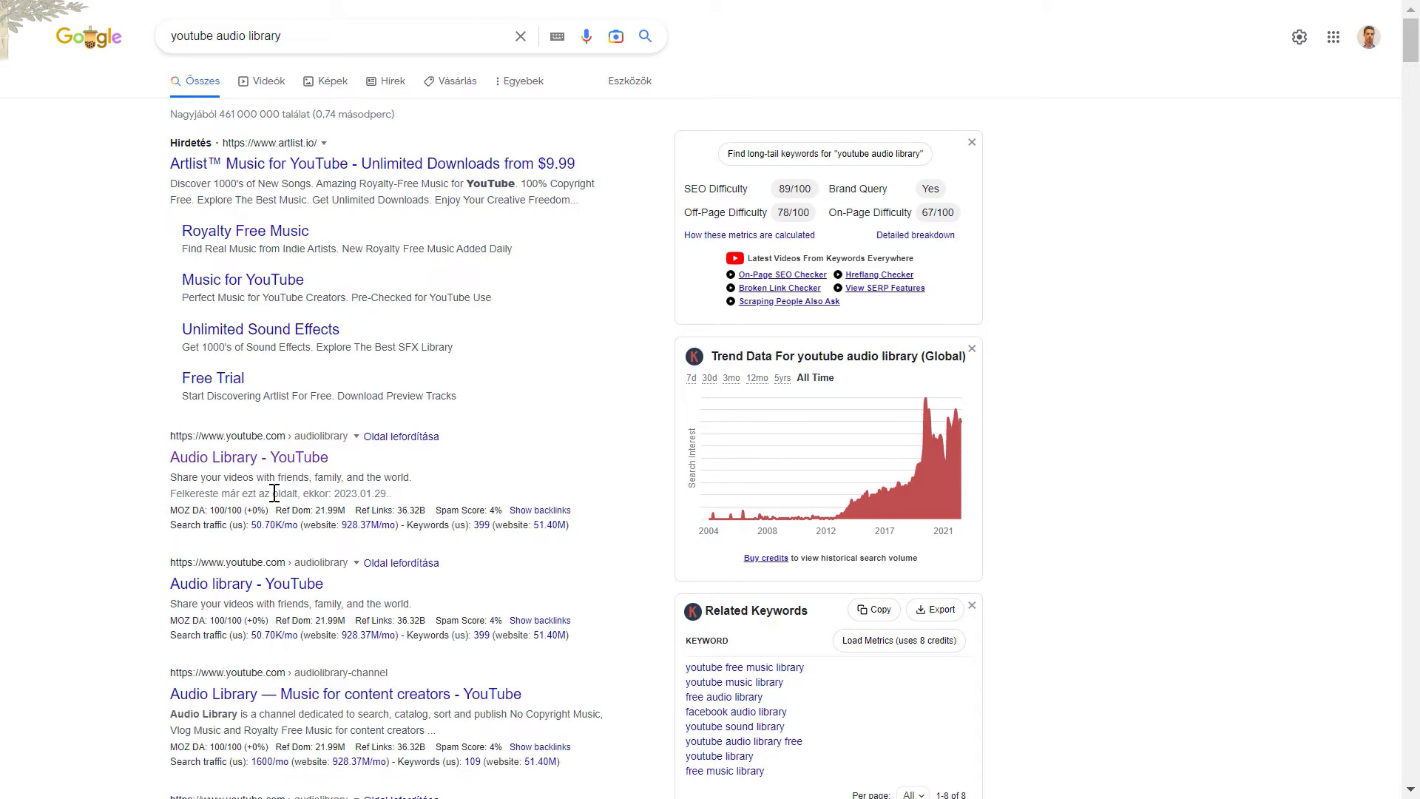
pyautogui.moveTo(304, 530)
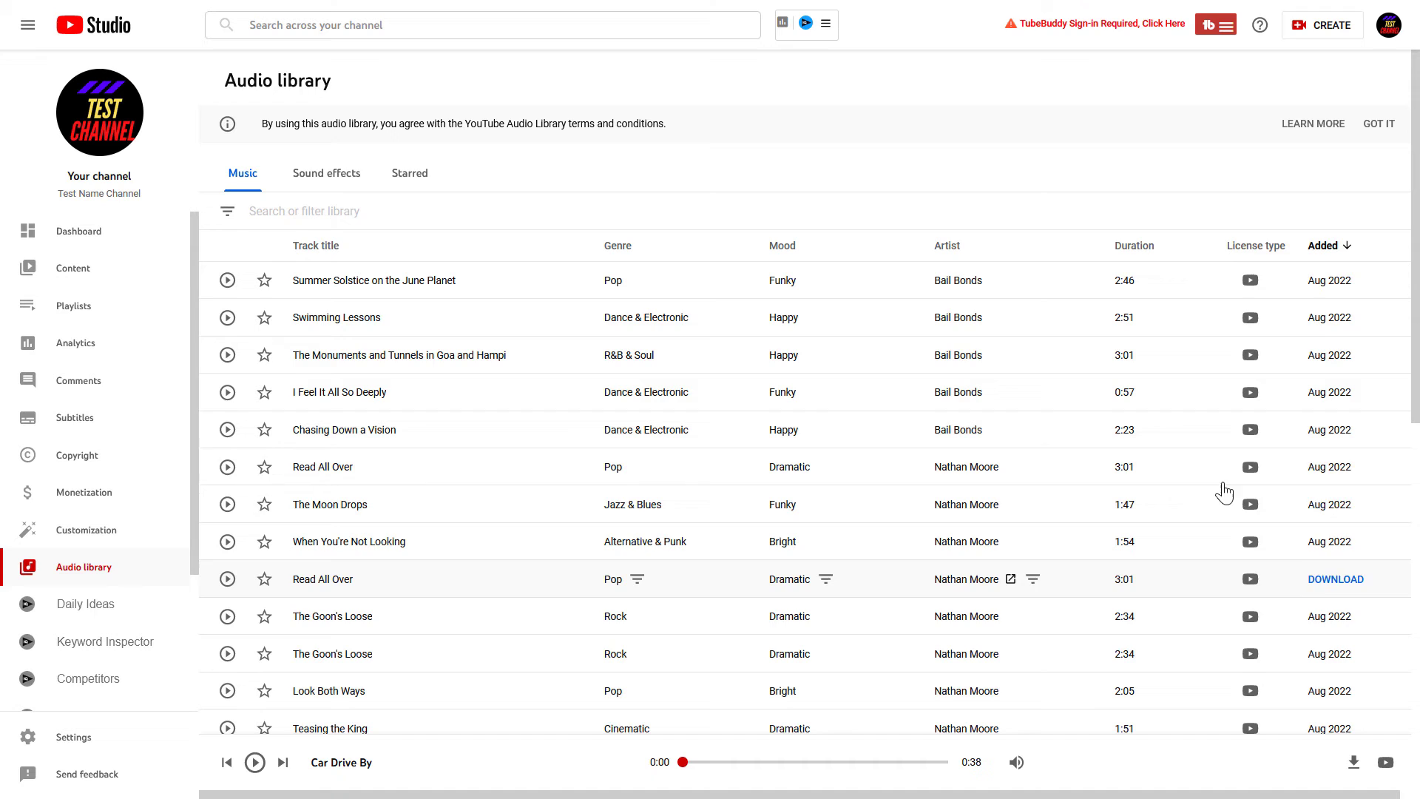
pyautogui.moveTo(1030, 506)
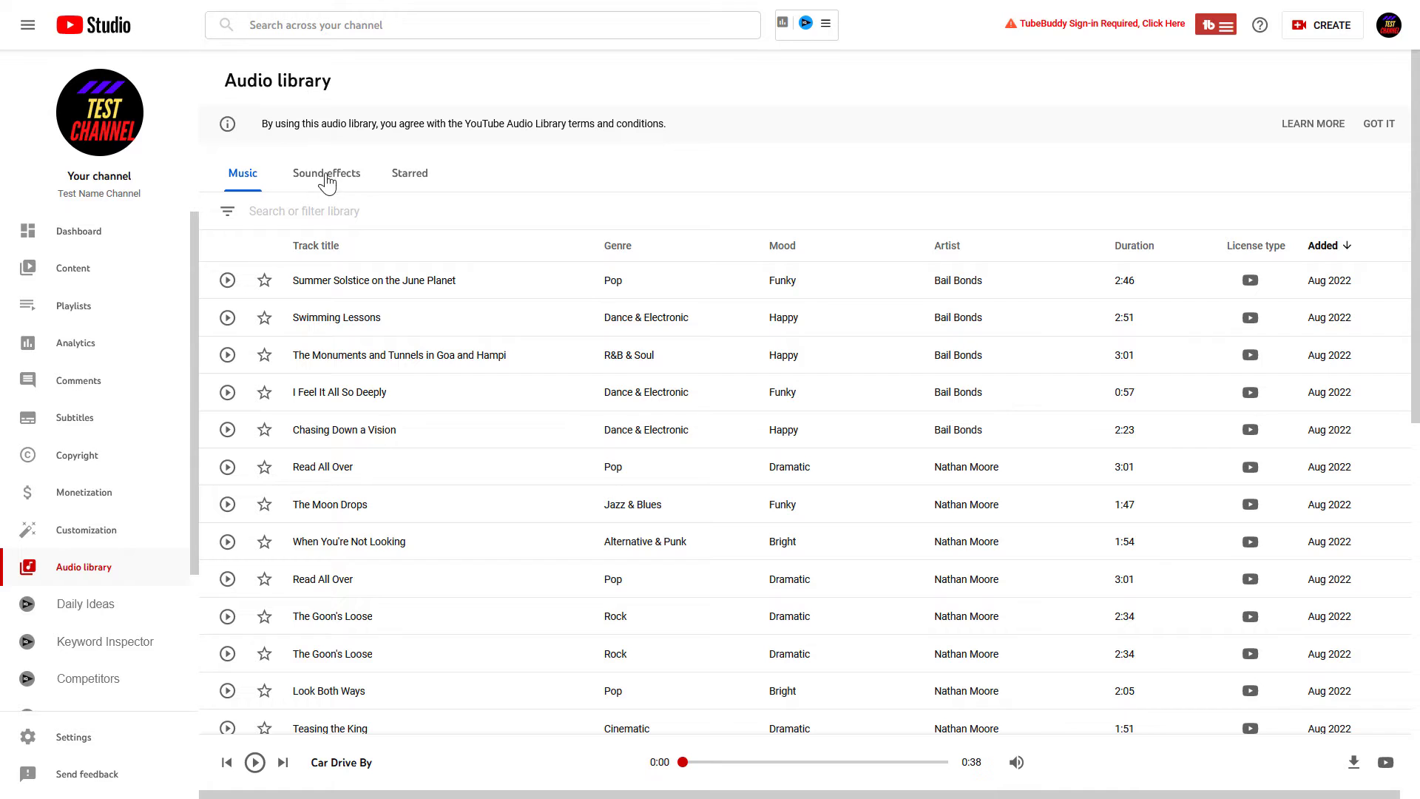
pyautogui.moveTo(295, 353)
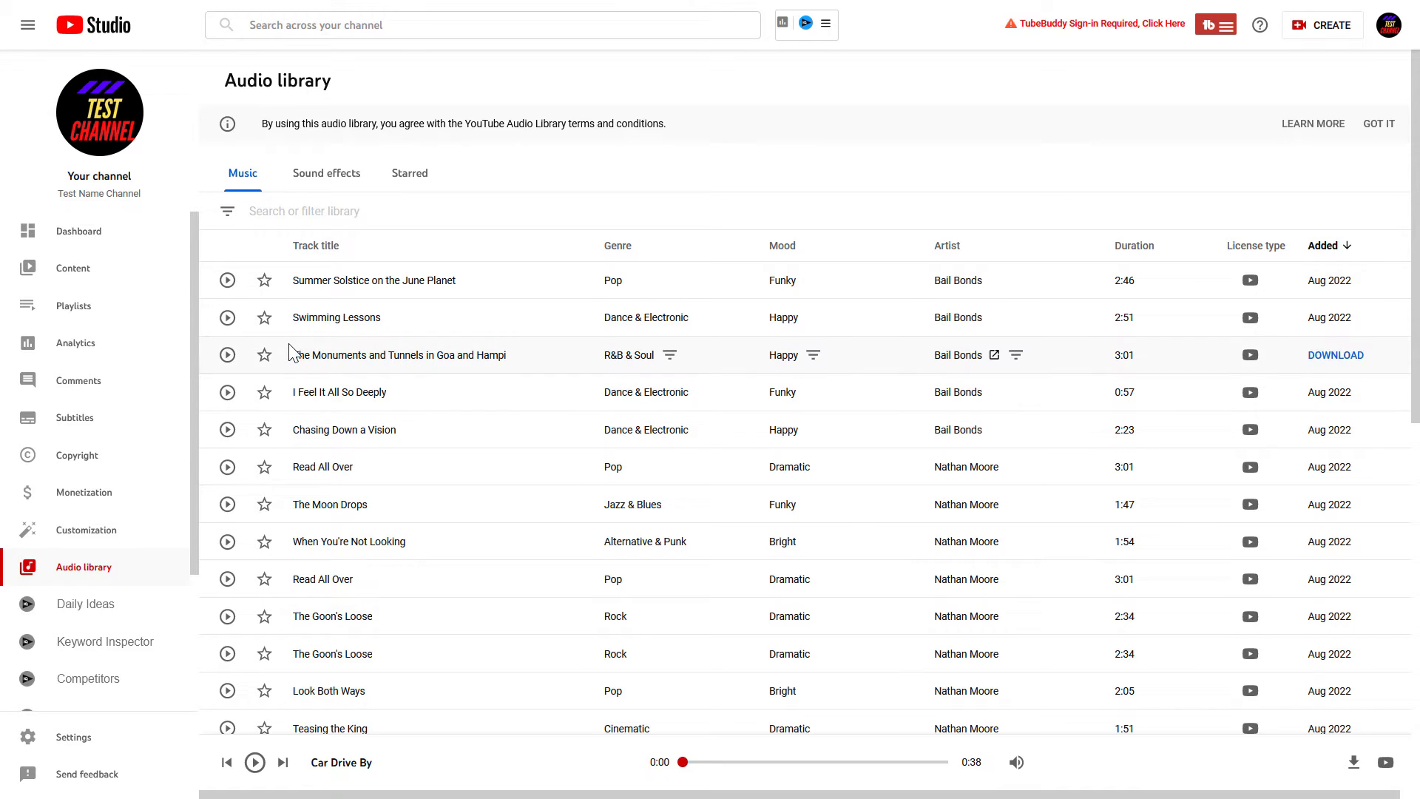
pyautogui.moveTo(618, 600)
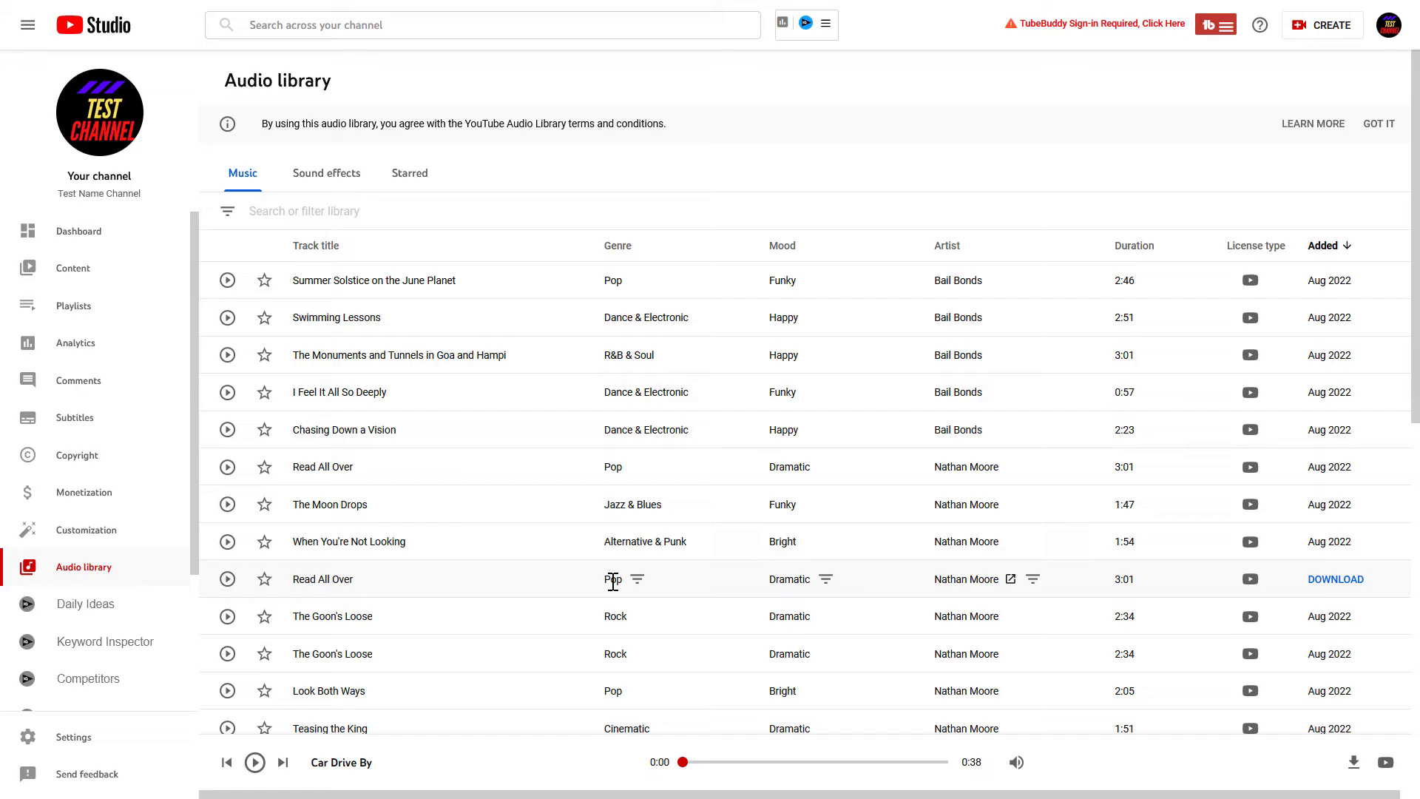
pyautogui.moveTo(1250, 281)
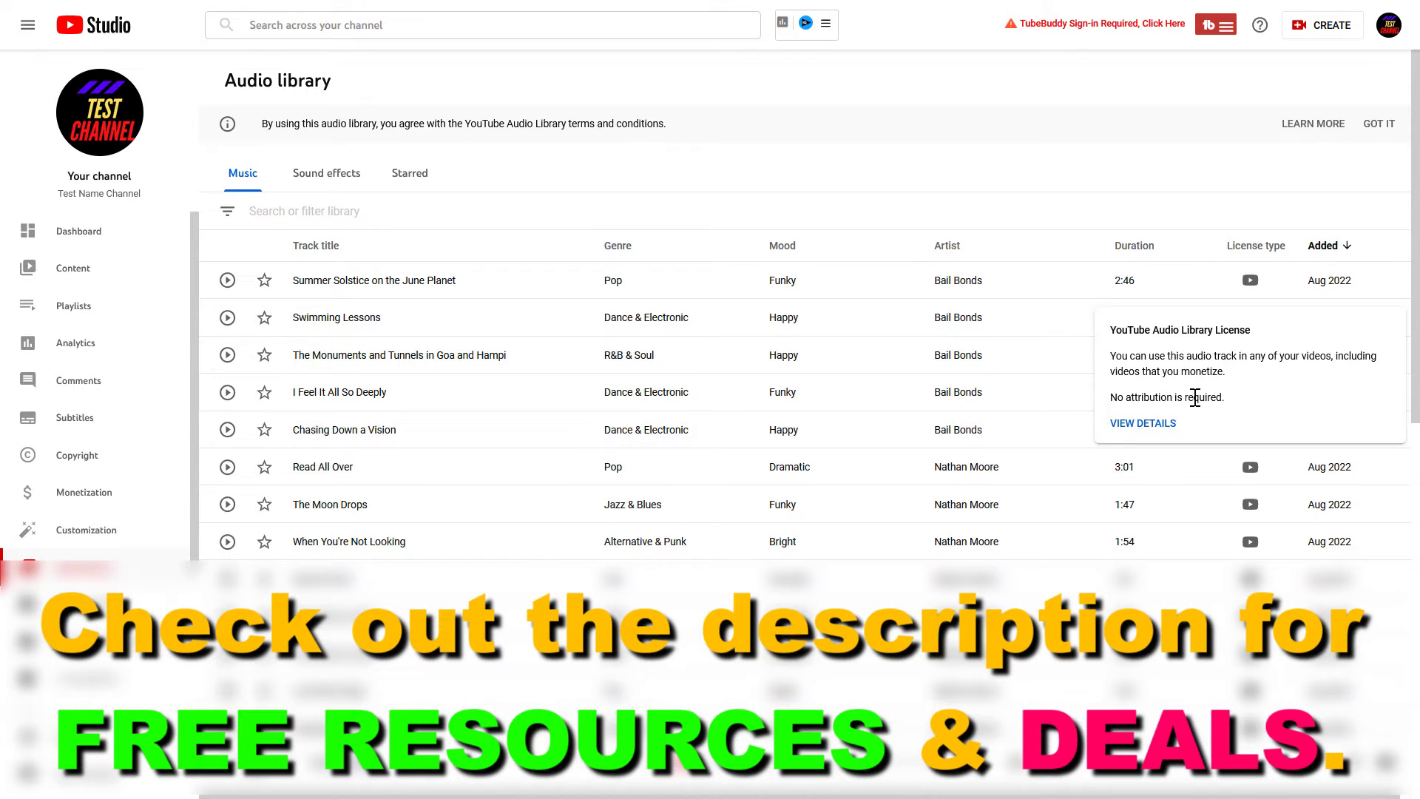
# Show the library's filter options, then play "Chasing Down a Vision" by Bail Bonds
pyautogui.click(228, 210)
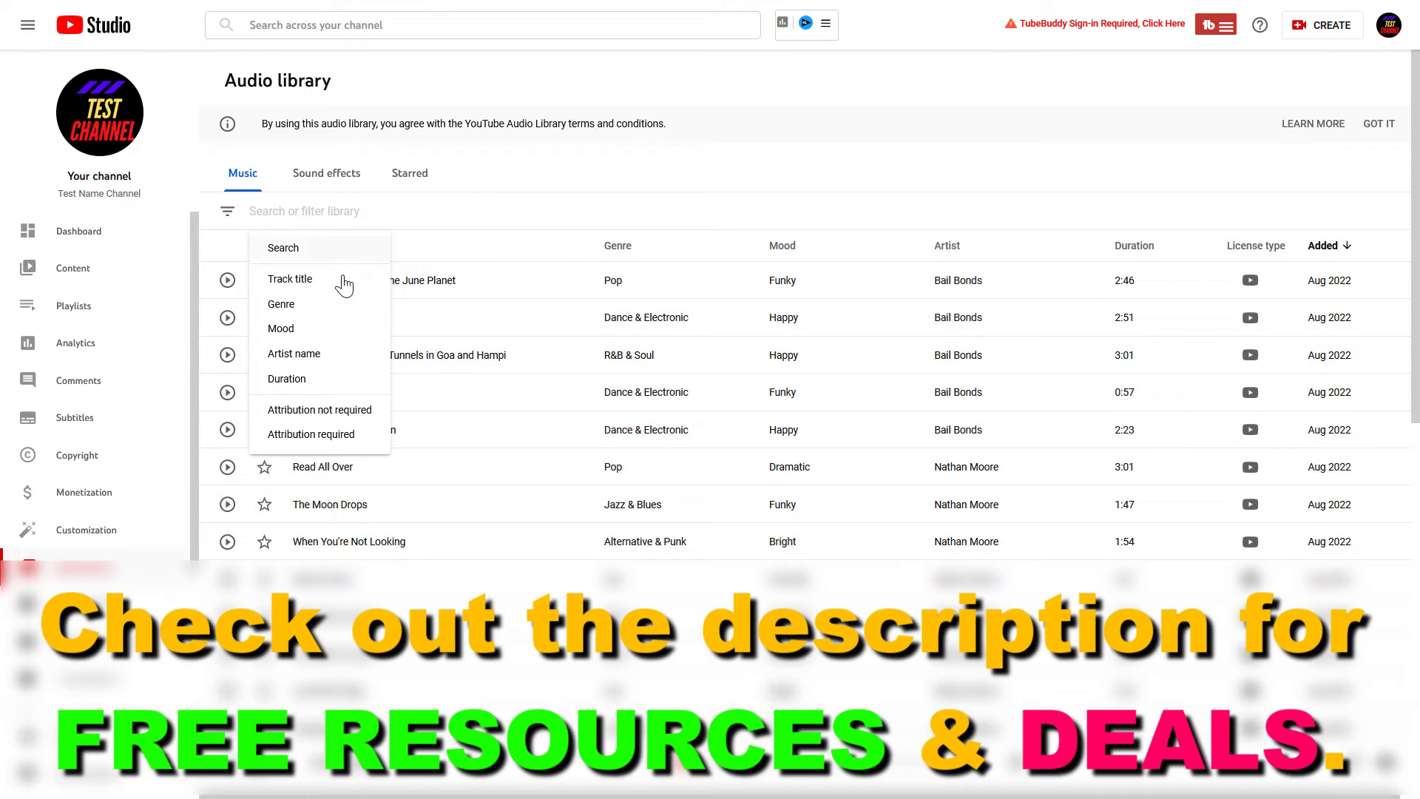
pyautogui.moveTo(312, 313)
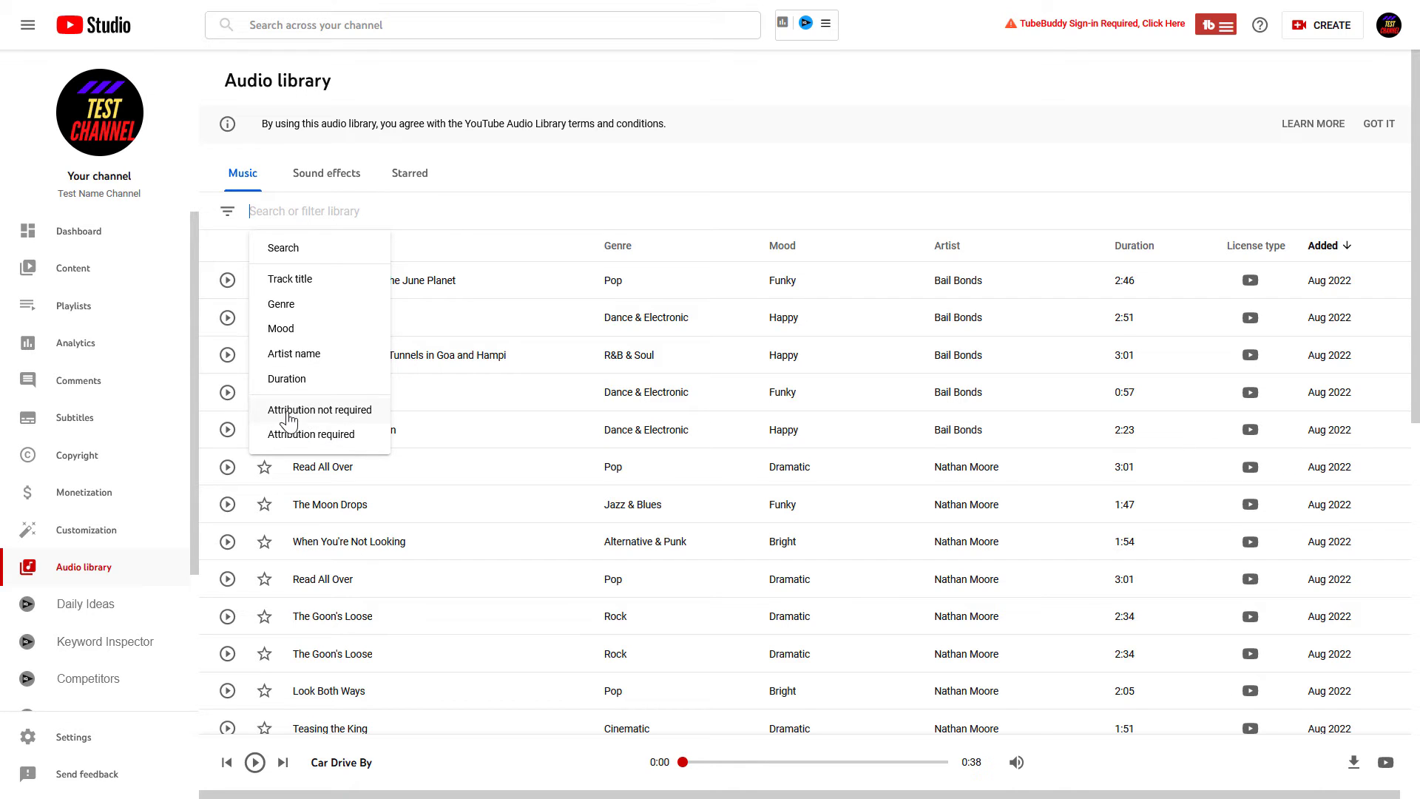
pyautogui.moveTo(660, 220)
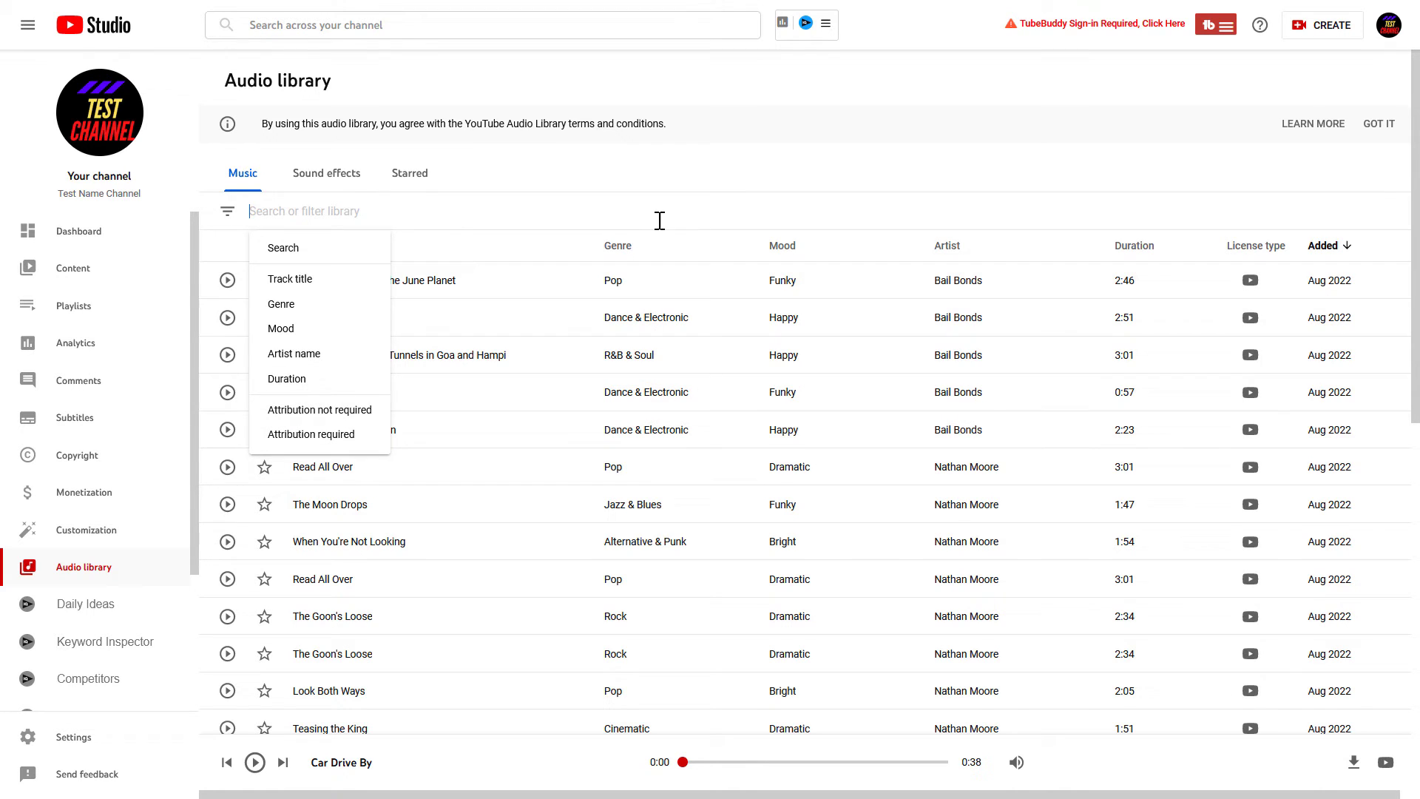
pyautogui.moveTo(228, 429)
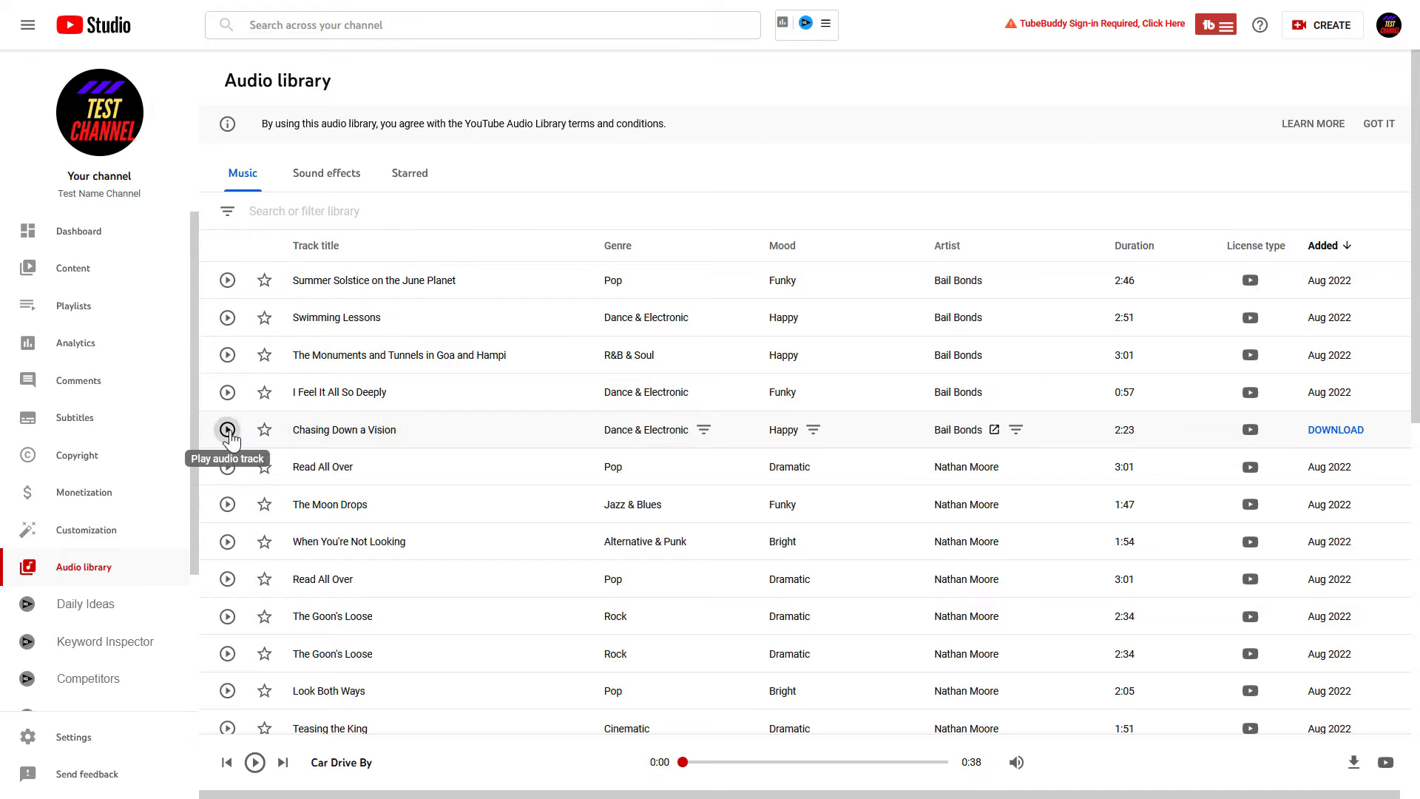
pyautogui.click(228, 429)
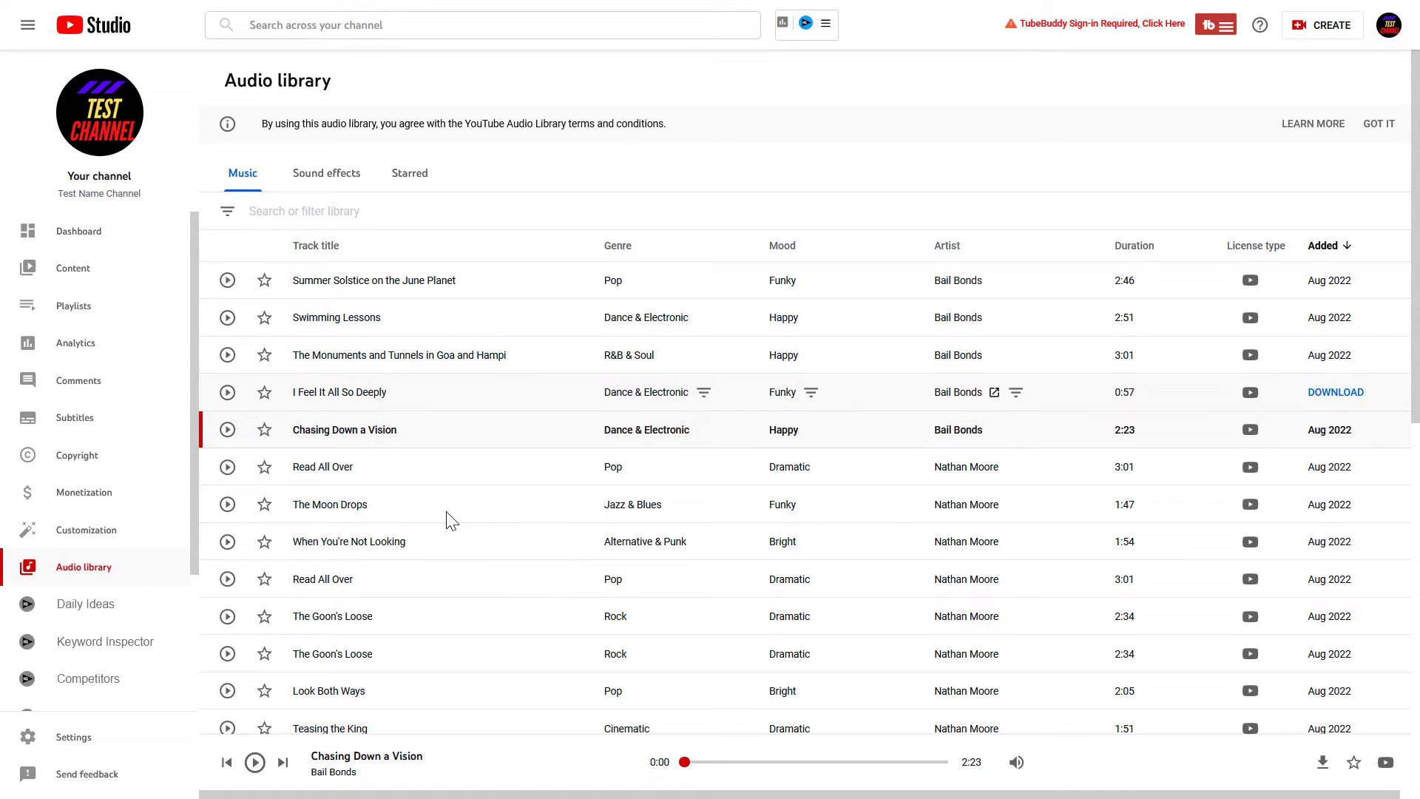
pyautogui.moveTo(1071, 476)
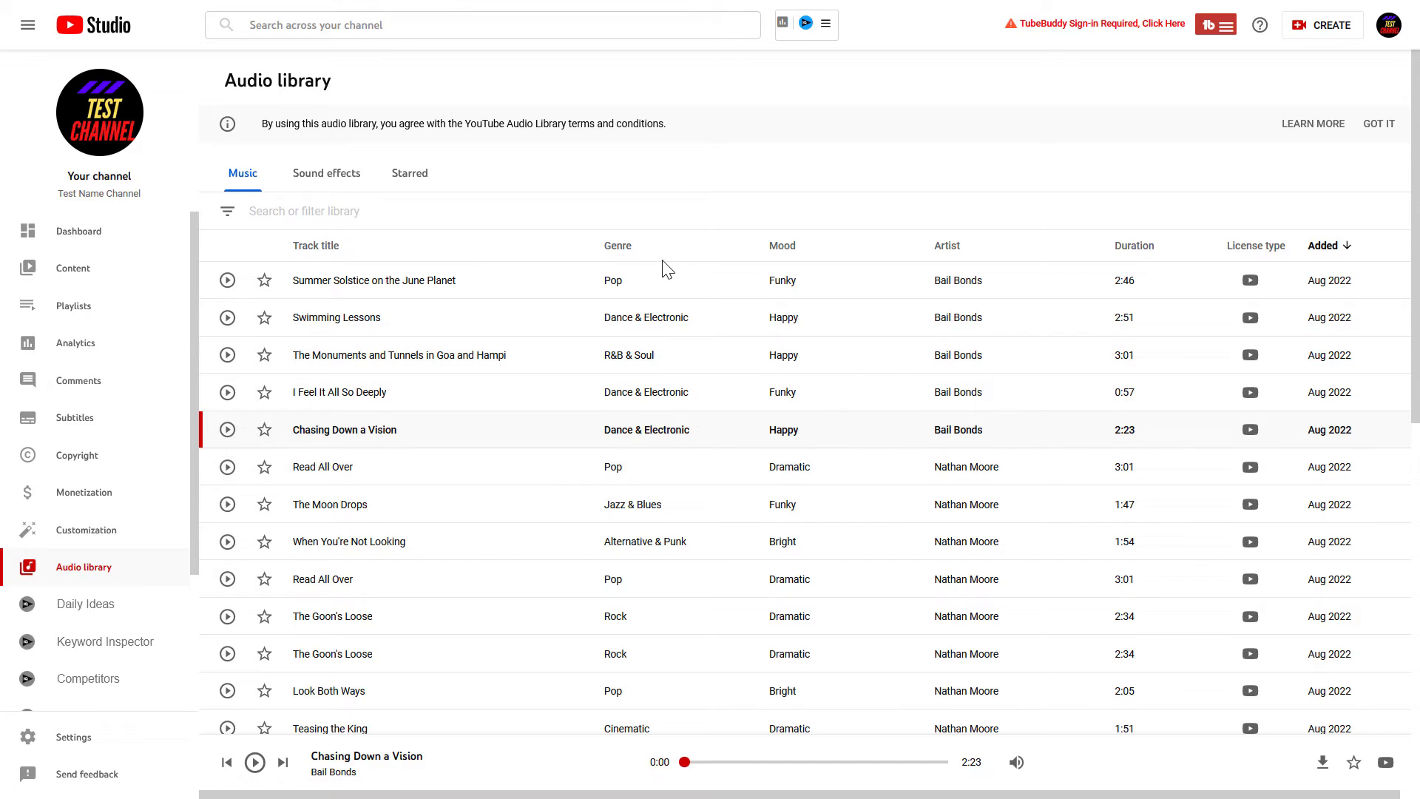
pyautogui.moveTo(515, 177)
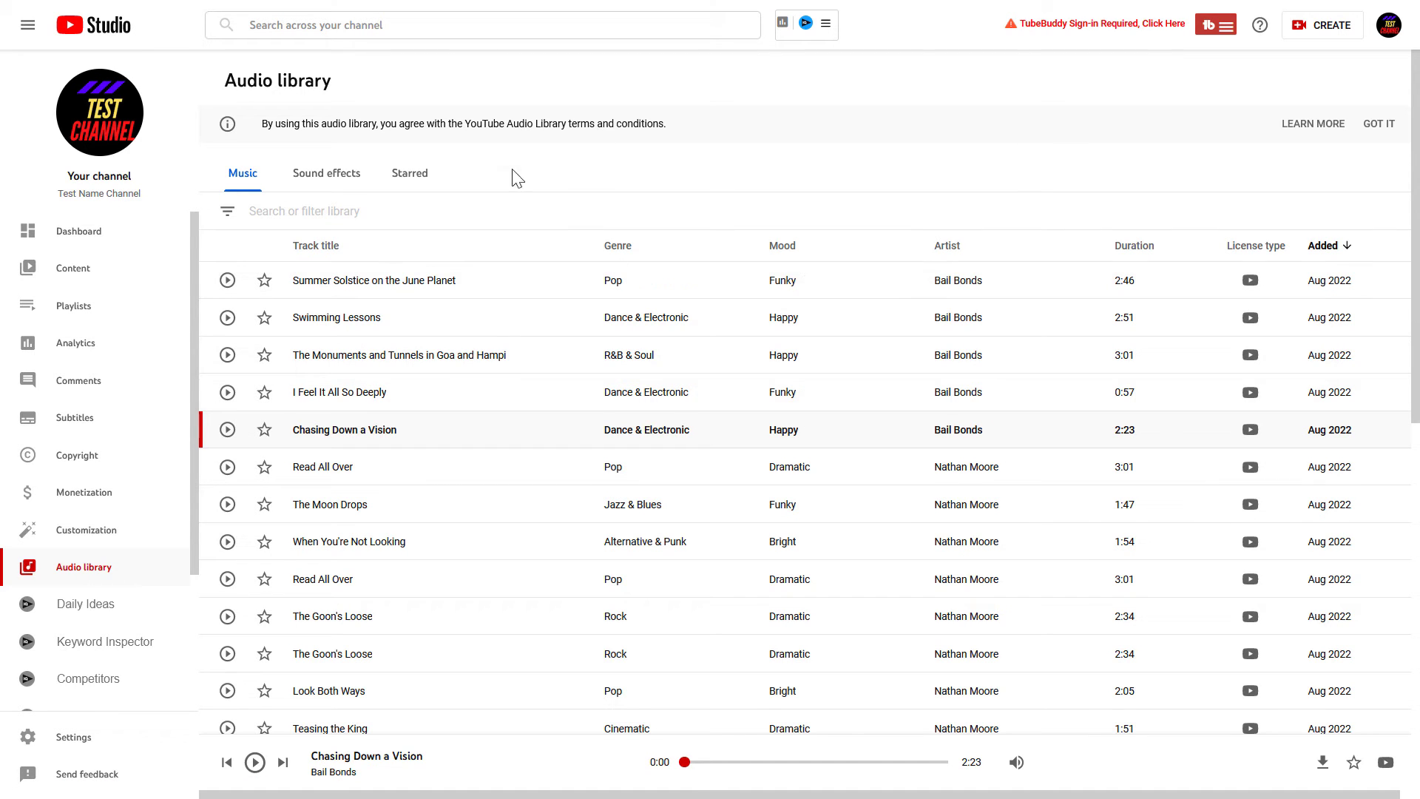
pyautogui.moveTo(343, 194)
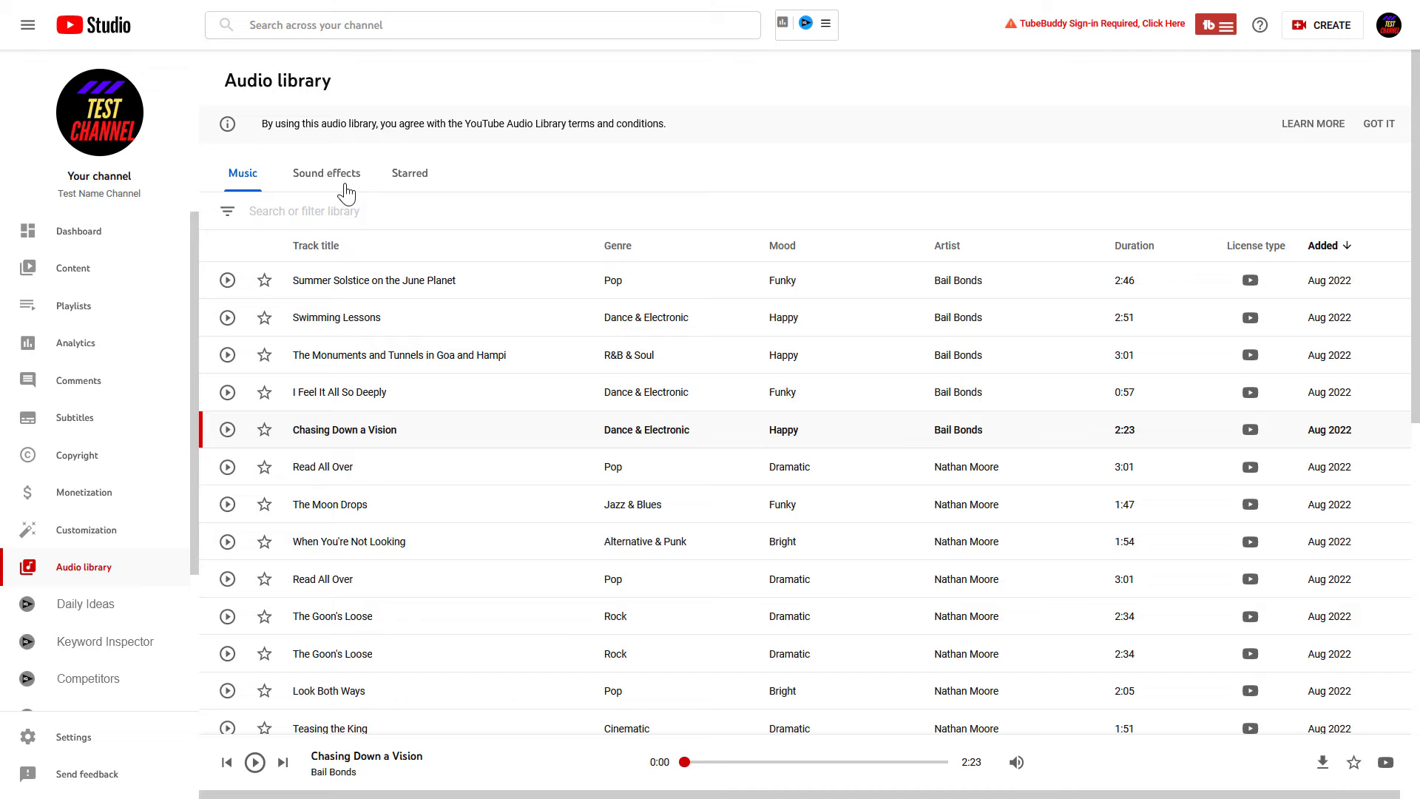
# Switch the library to Sound effects and browse the Category filter's checkbox list
pyautogui.click(325, 173)
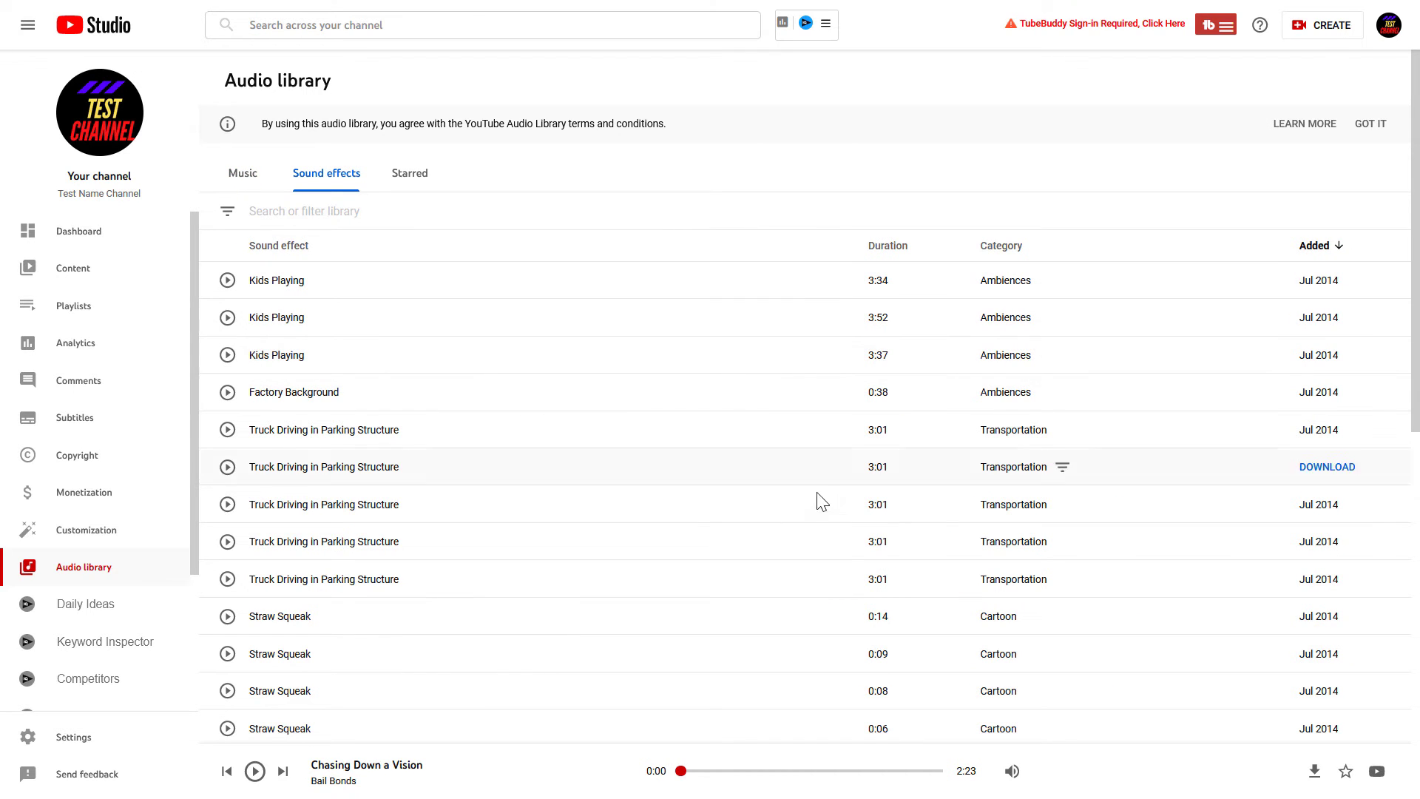
pyautogui.moveTo(284, 355)
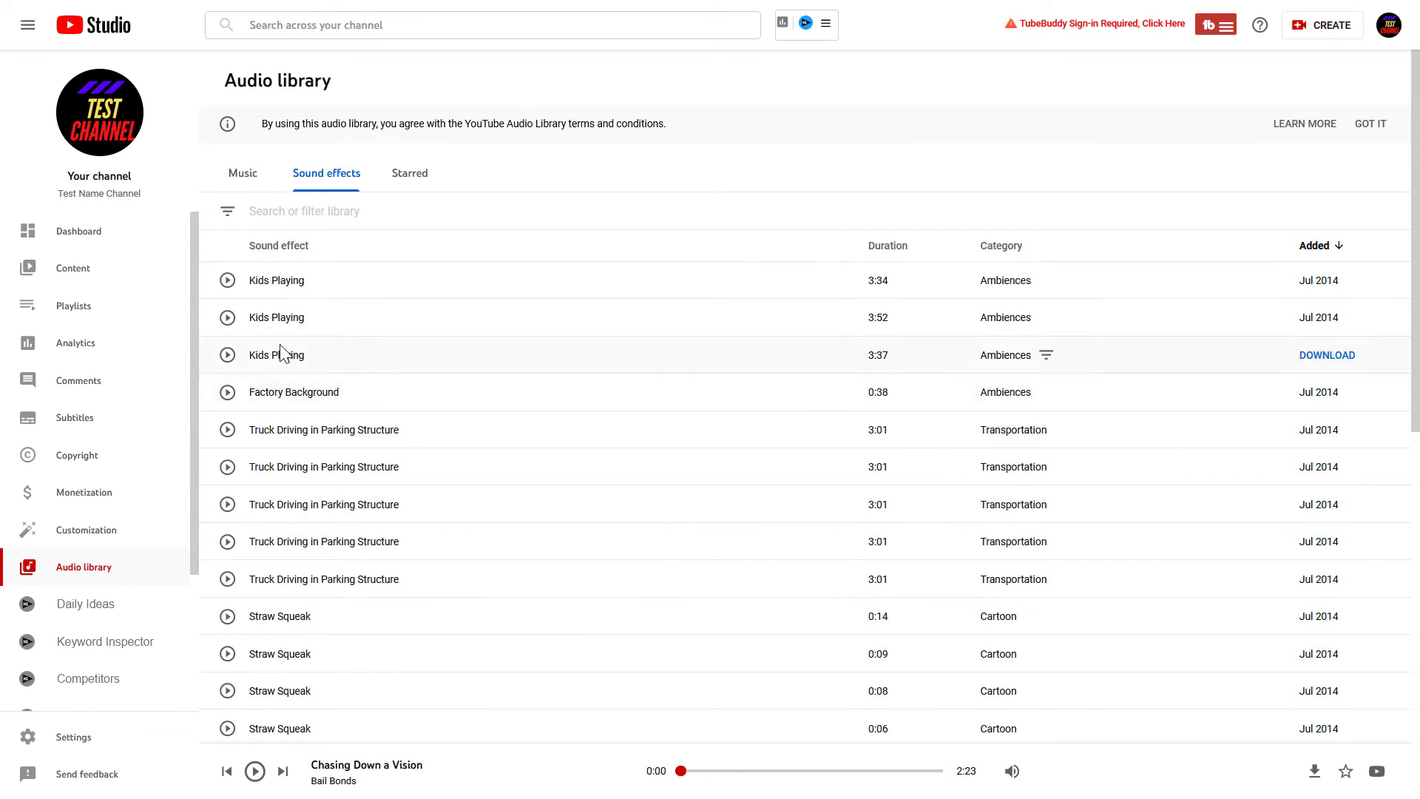
pyautogui.scroll(-3)
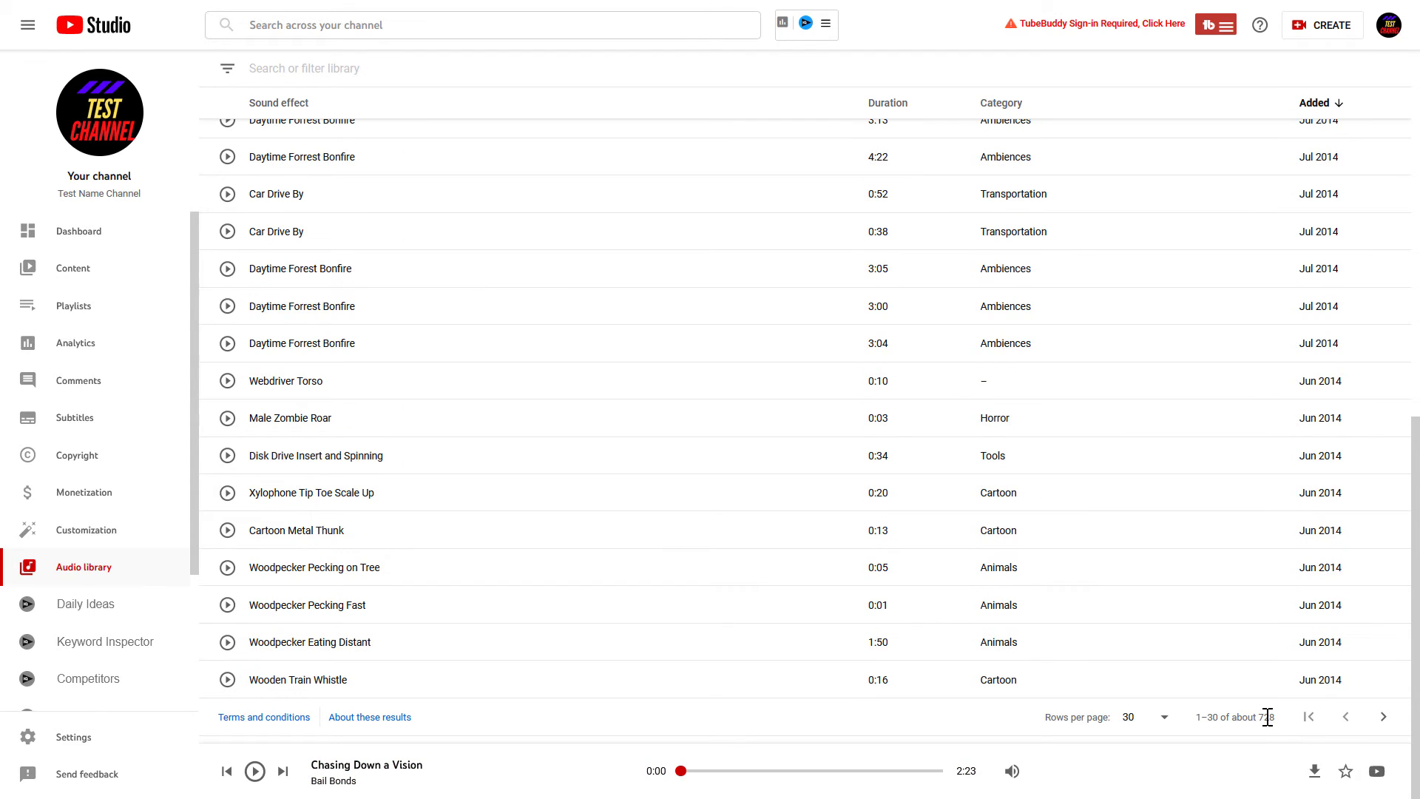
pyautogui.moveTo(1024, 551)
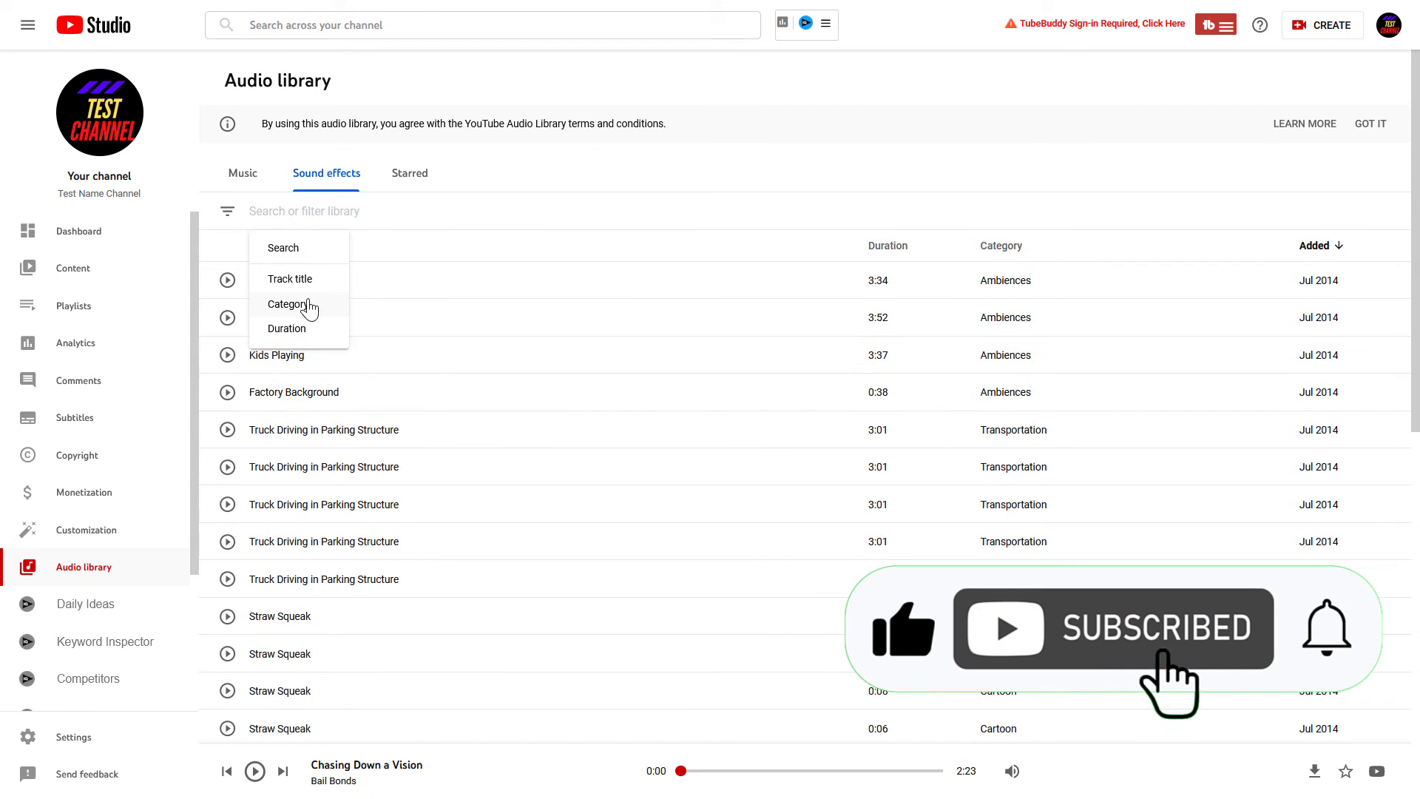
pyautogui.click(287, 305)
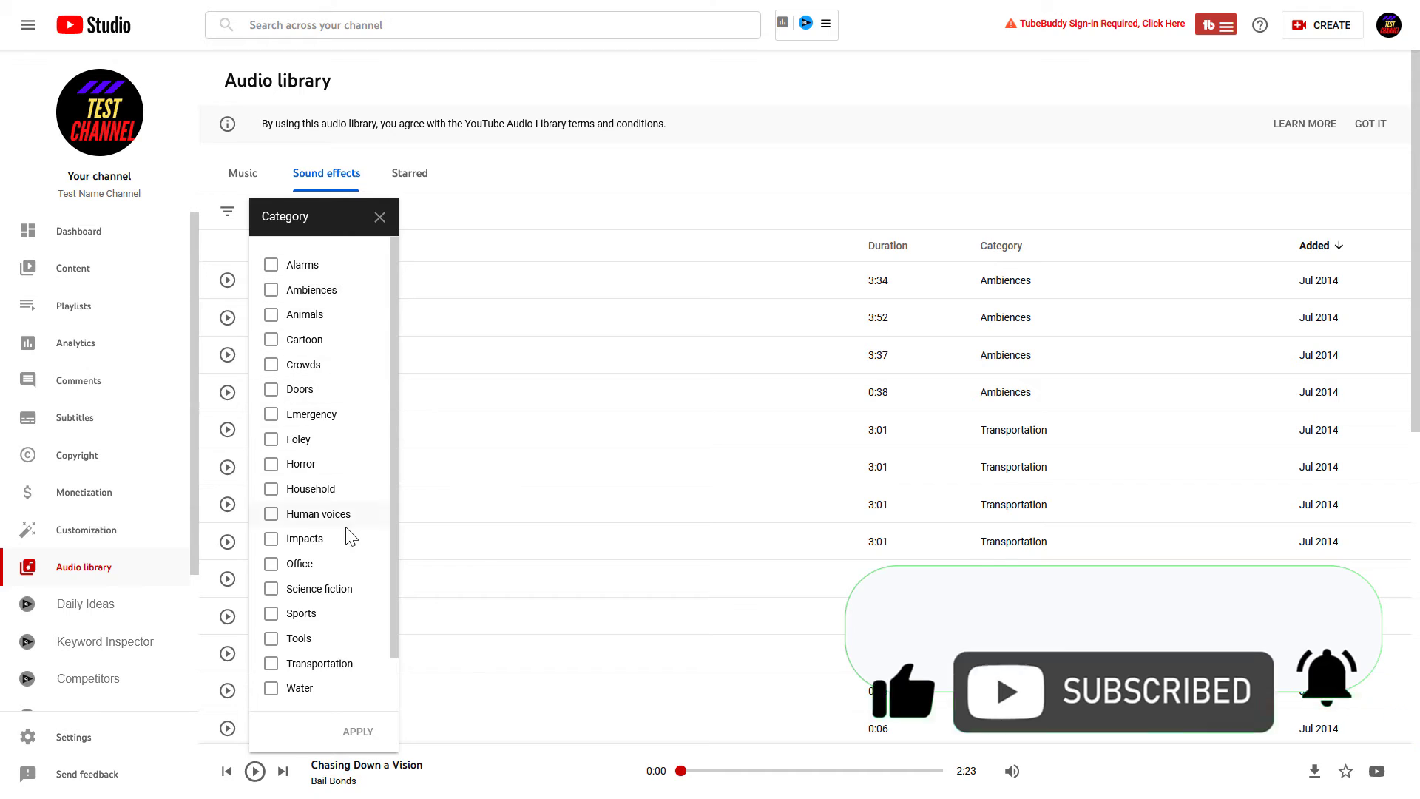
pyautogui.scroll(-3)
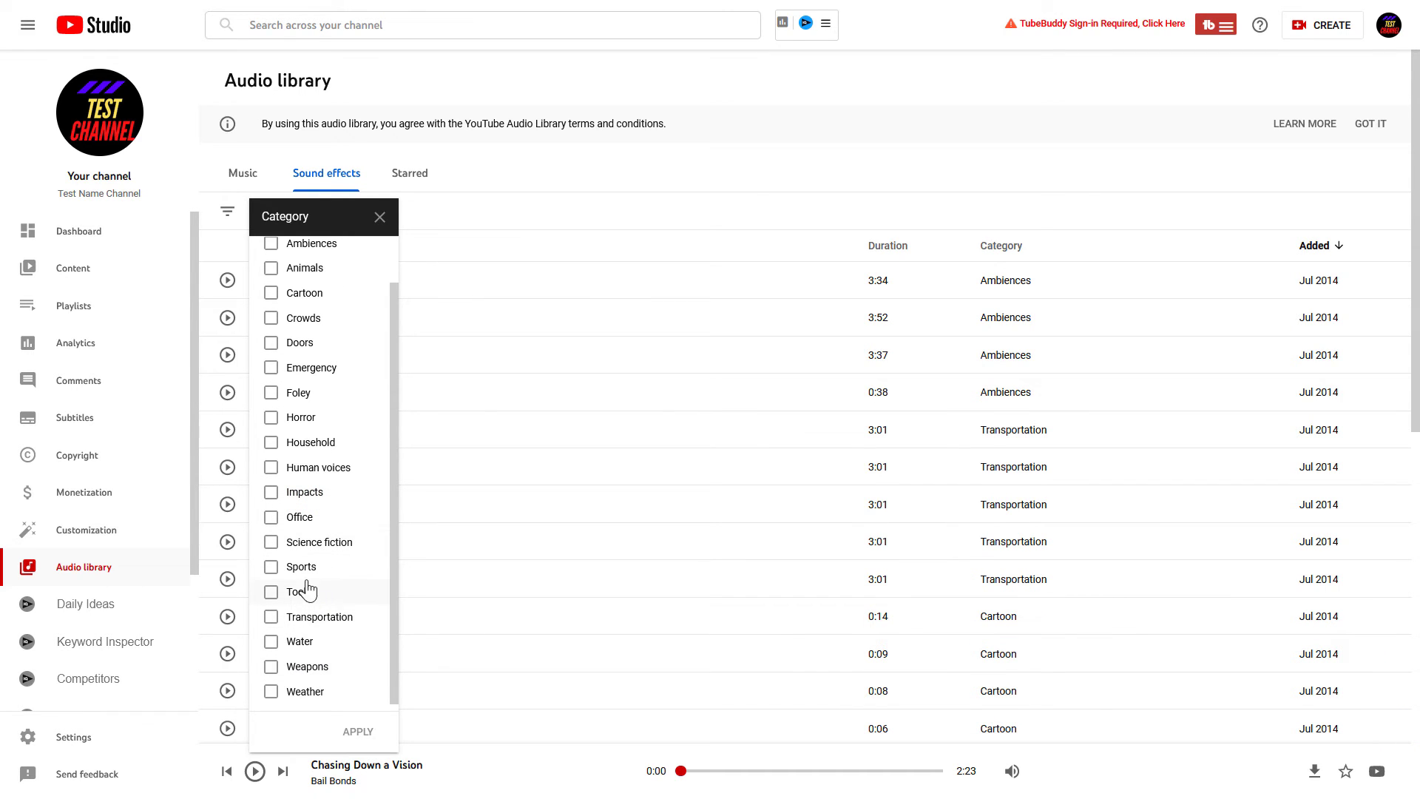
pyautogui.moveTo(308, 423)
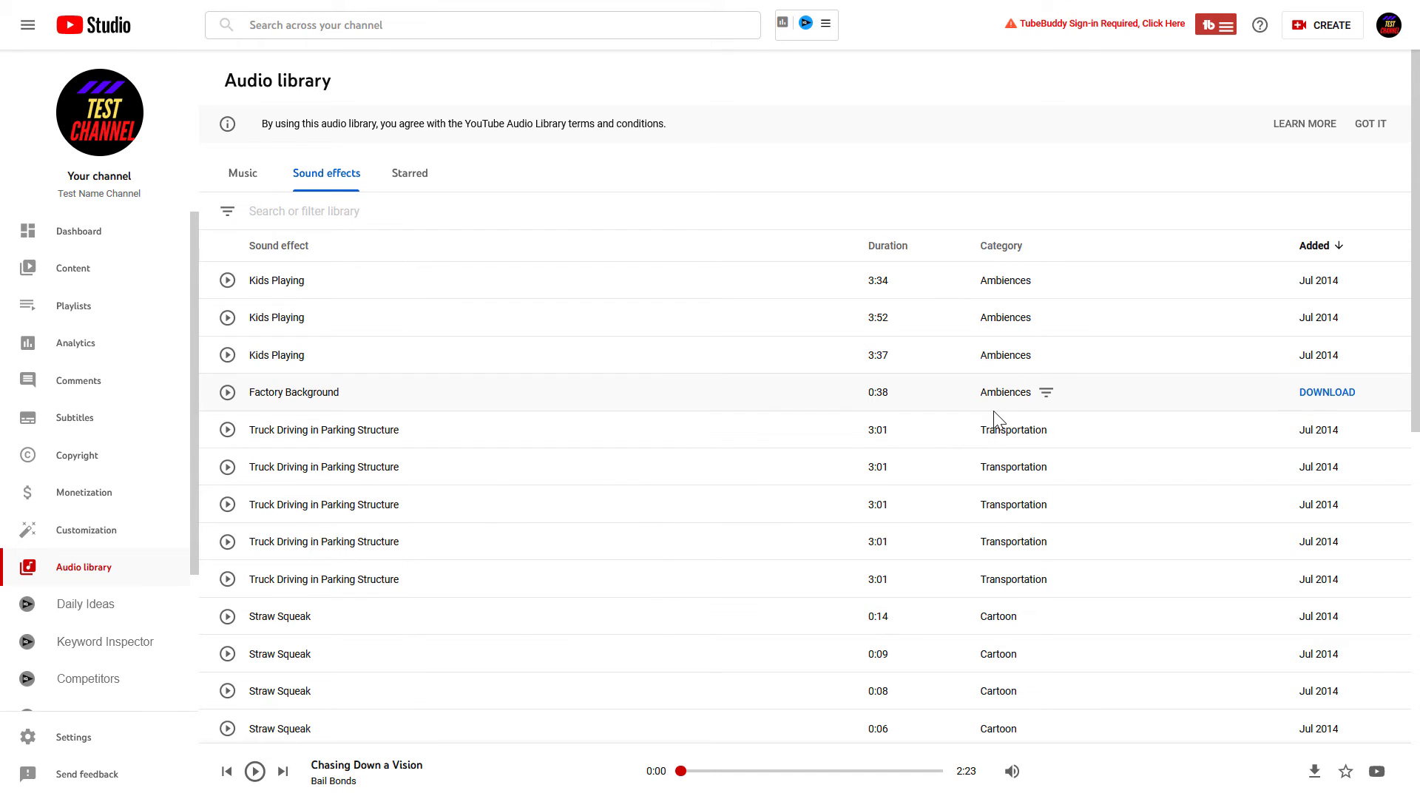
pyautogui.moveTo(1311, 337)
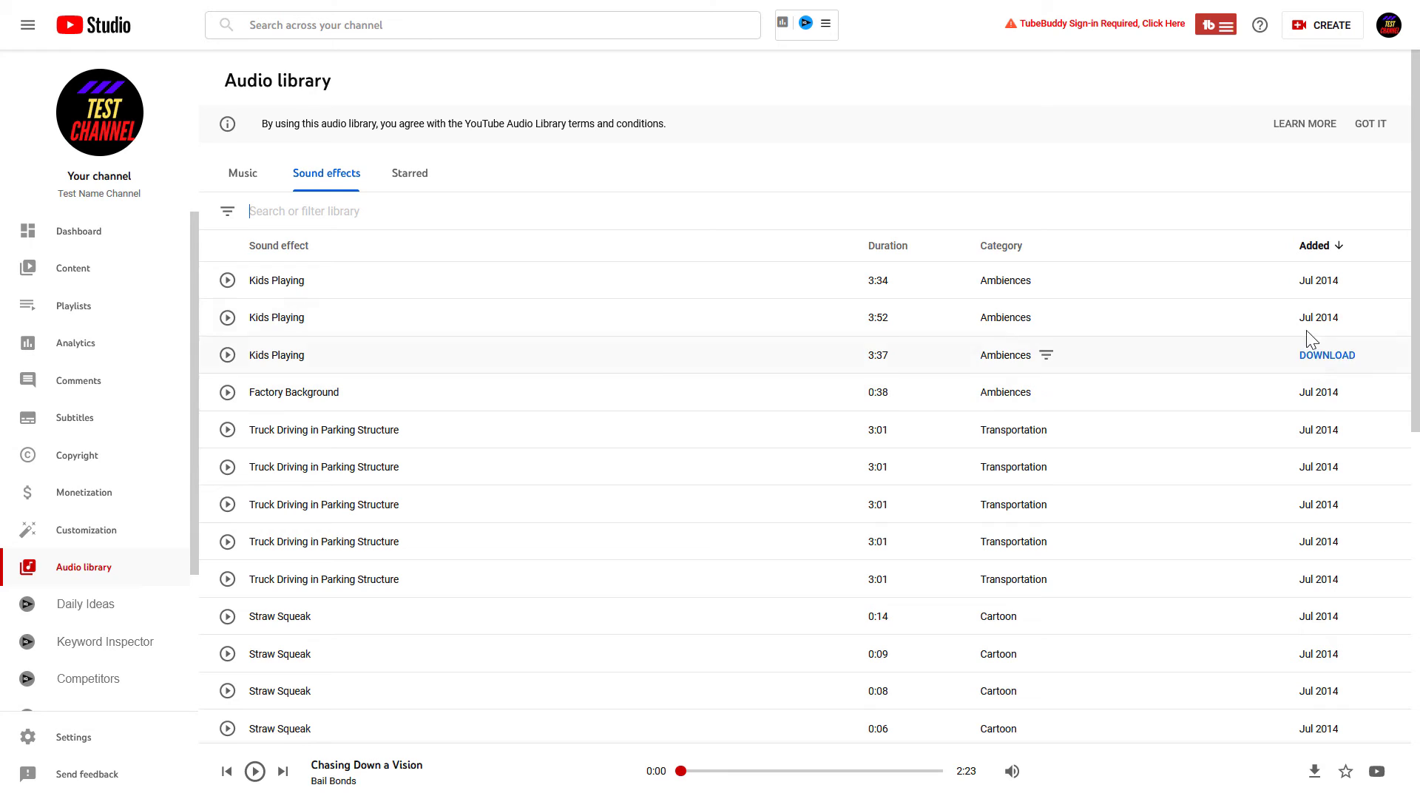
pyautogui.moveTo(1328, 287)
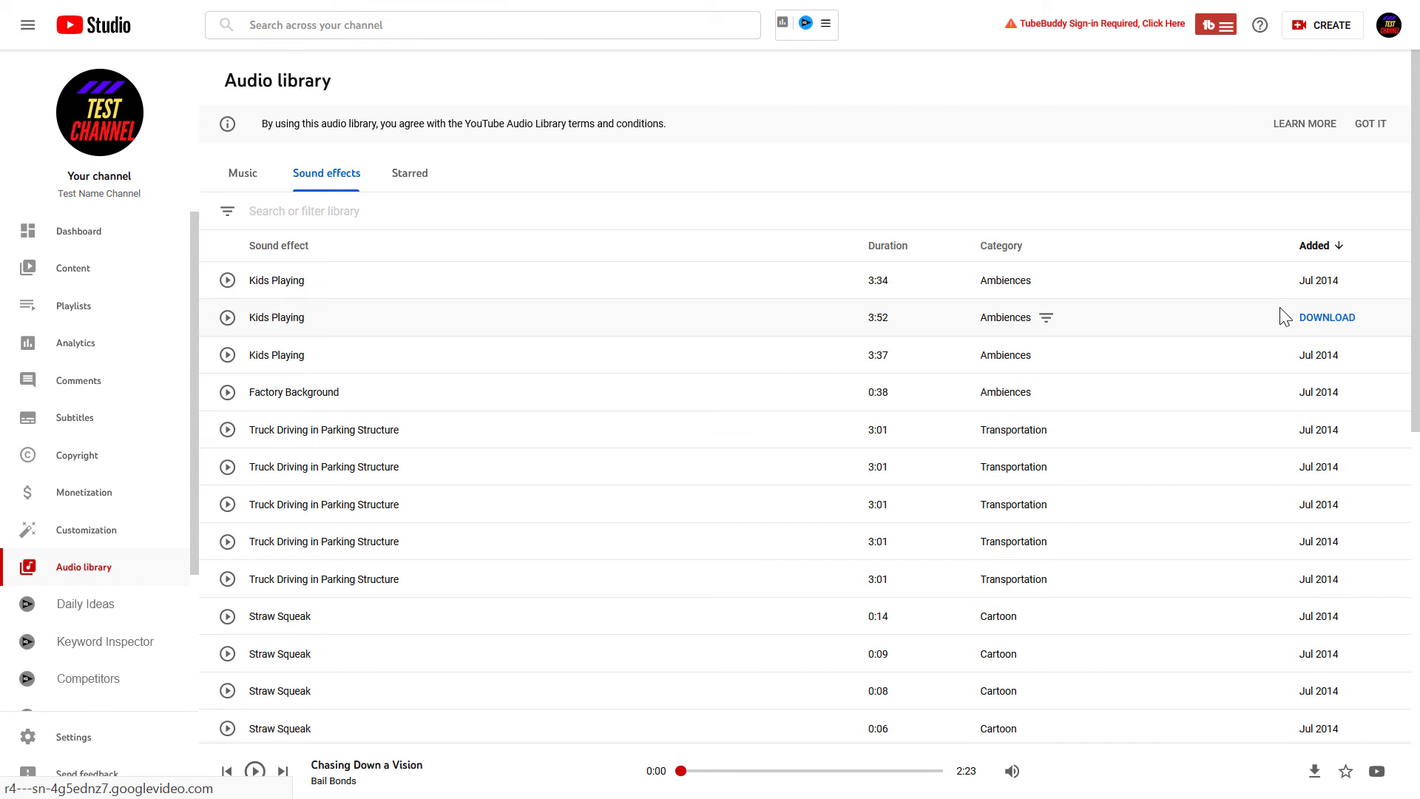
# Show the ROI Hacks homepage scrolled to its social media and LinkedIn tutorial grids
pyautogui.click(1326, 317)
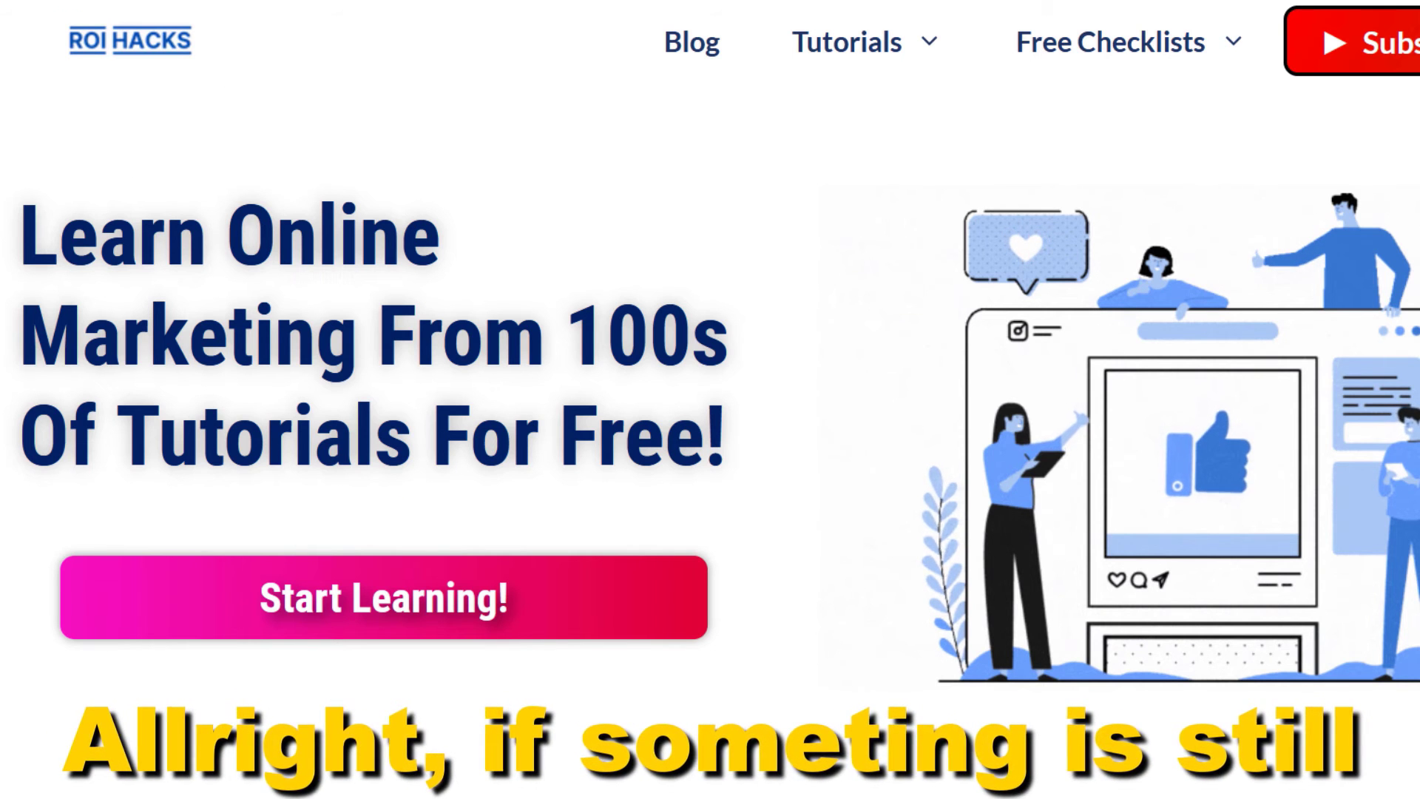
pyautogui.scroll(-3)
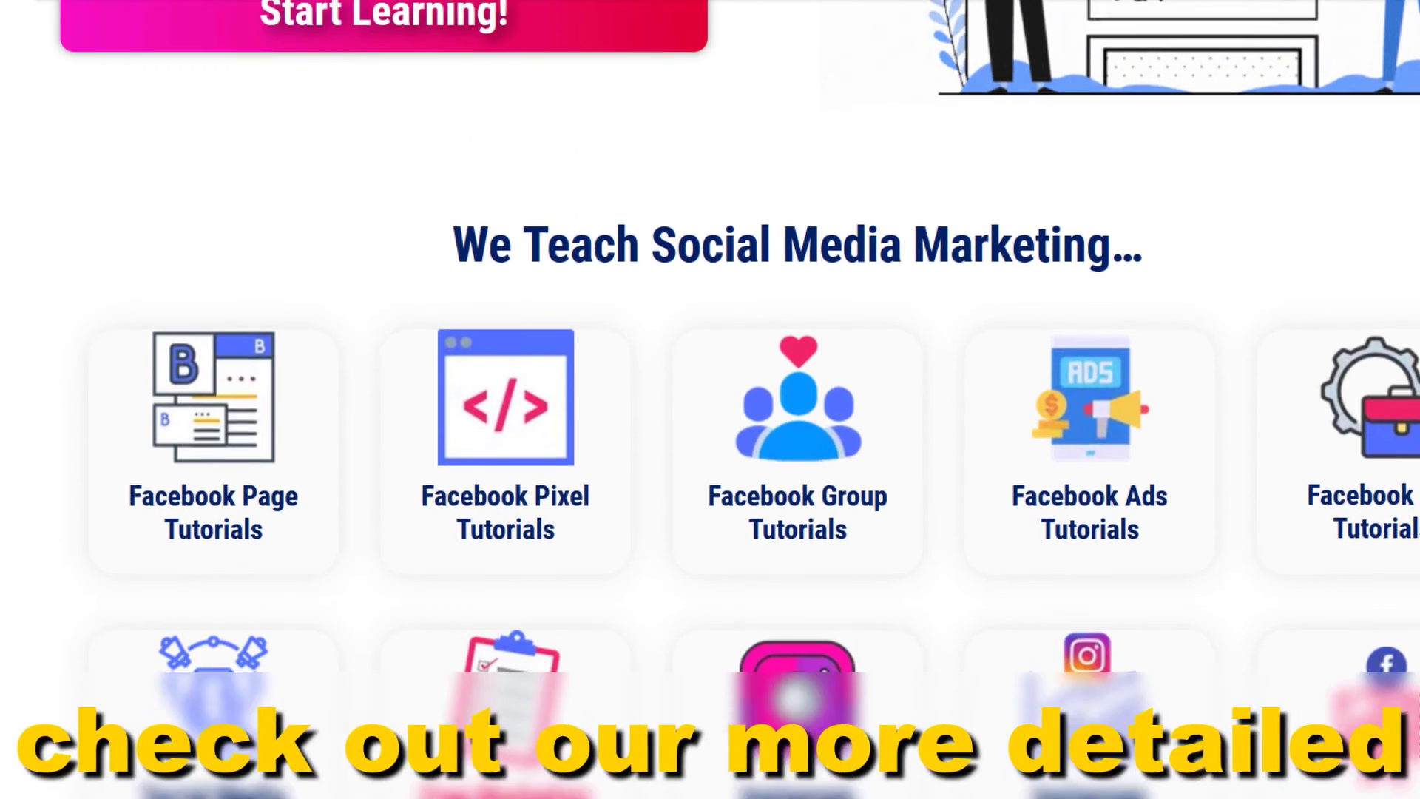
pyautogui.scroll(-3)
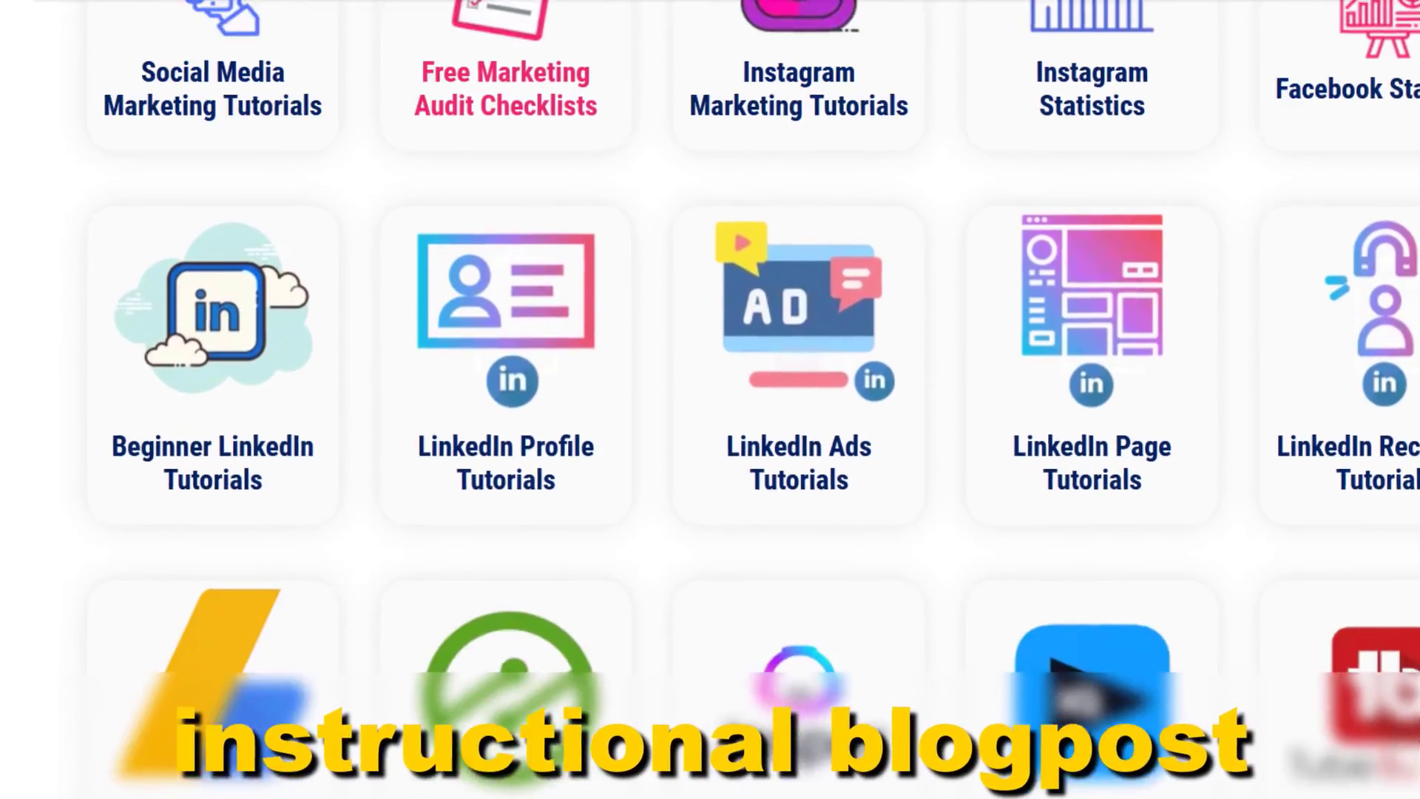